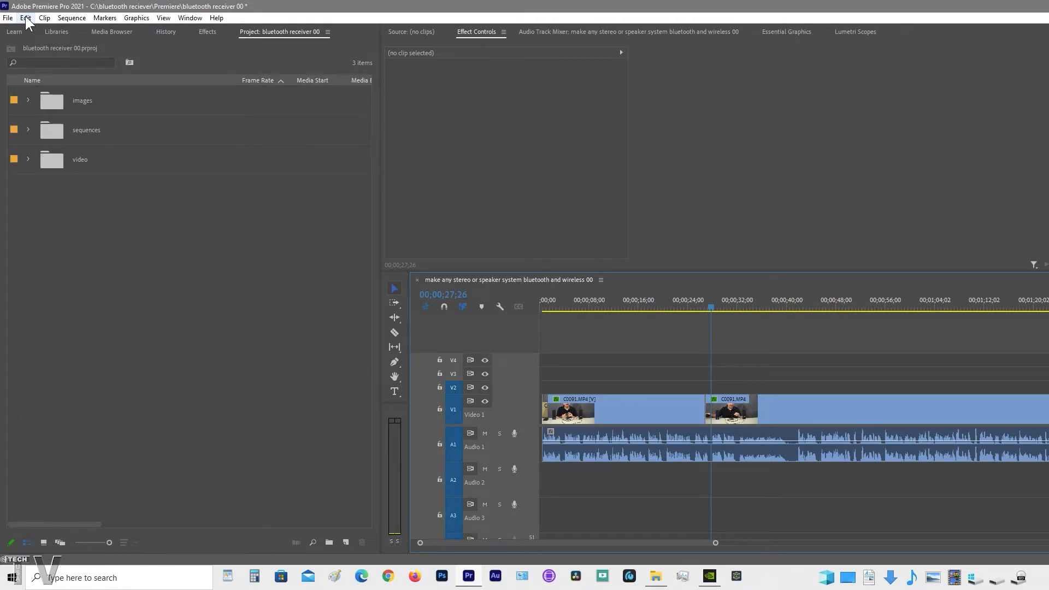
Step: Open Playback preferences with Blackmagic Playback enabled and Adobe Desktop Audio kept as audio device
{"action": "left_click", "coordinate": [25, 17]}
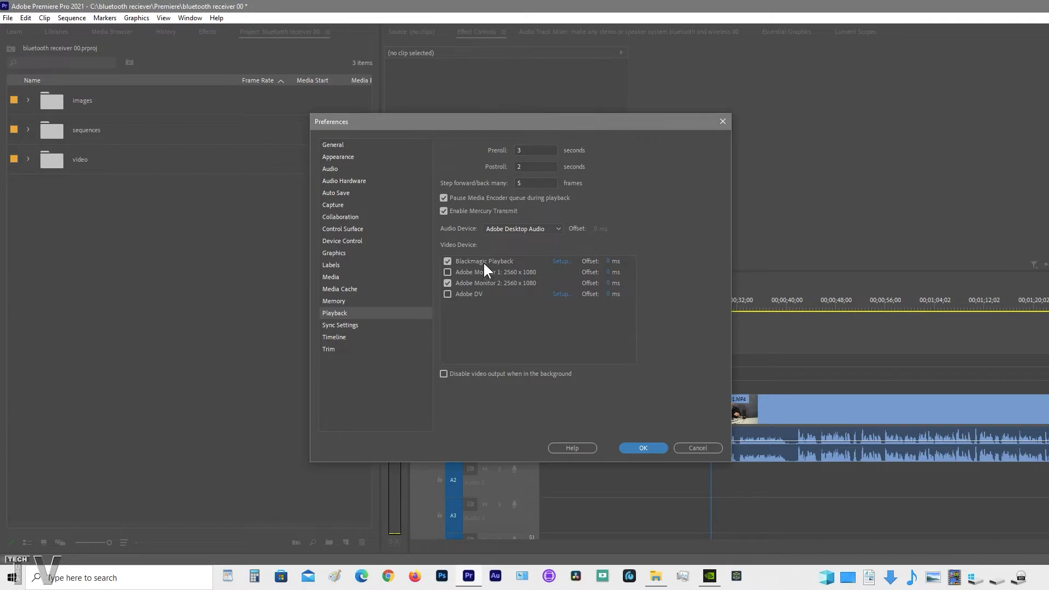
{"action": "left_click", "coordinate": [524, 228]}
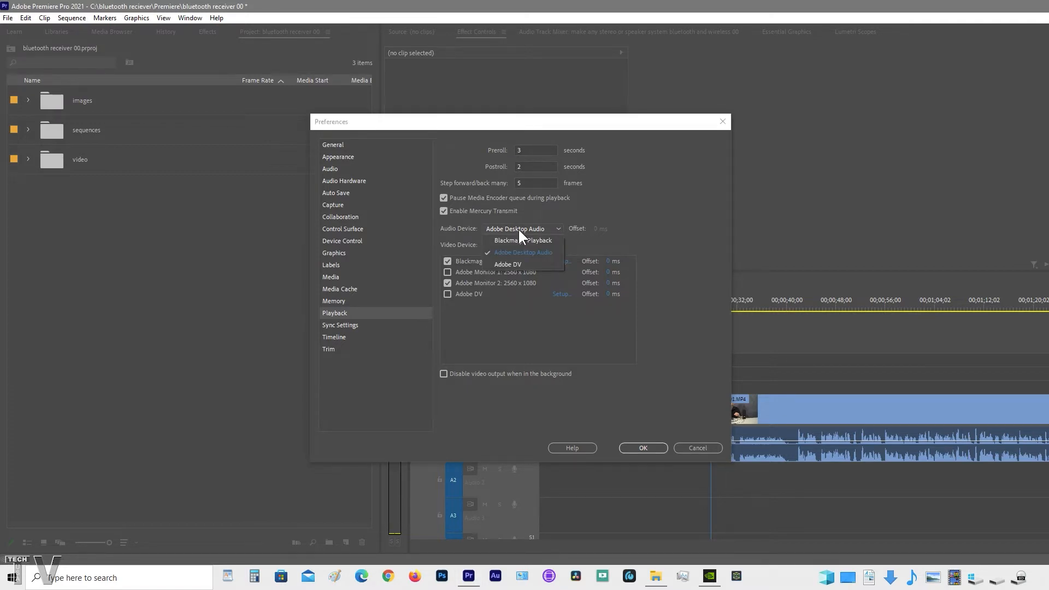
{"action": "mouse_move", "coordinate": [523, 241]}
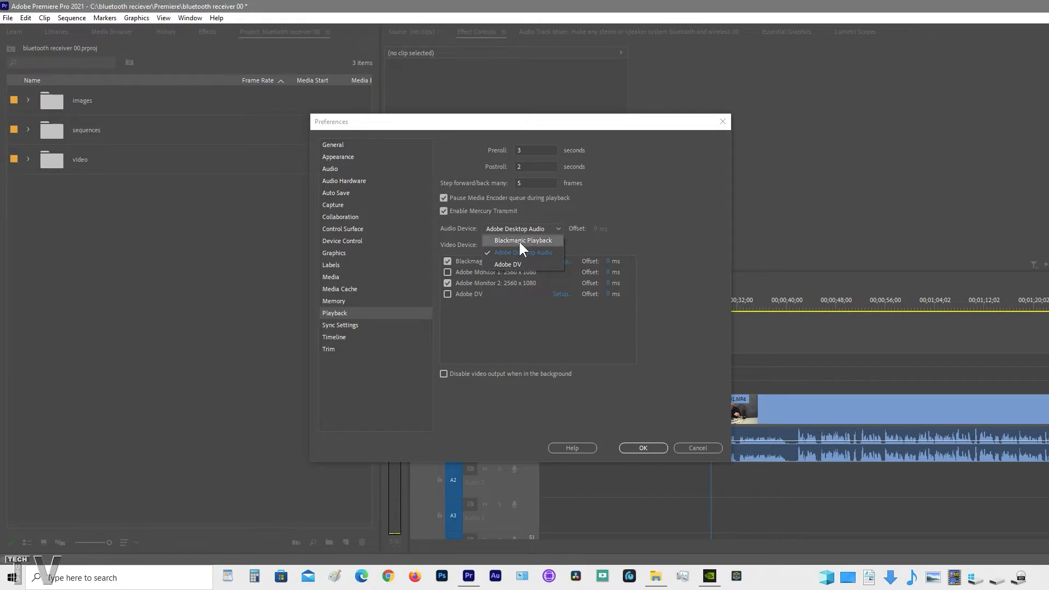
{"action": "left_click", "coordinate": [523, 252]}
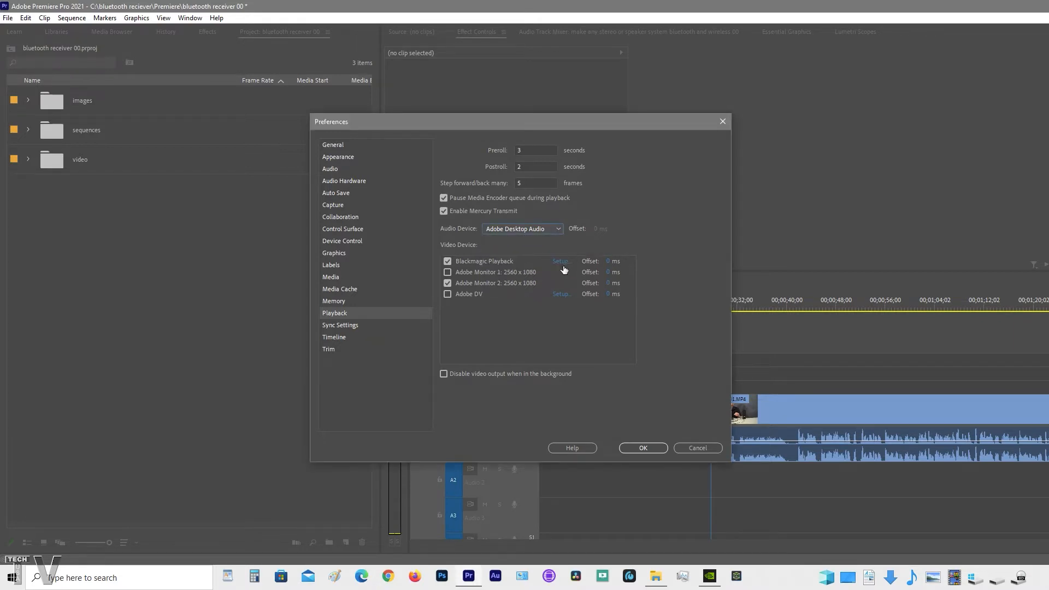
Step: Send Blackmagic playback to UltraStudio Monitor 3G in Rec. 601/Rec. 709, then view working colour space choices
{"action": "left_click", "coordinate": [560, 261]}
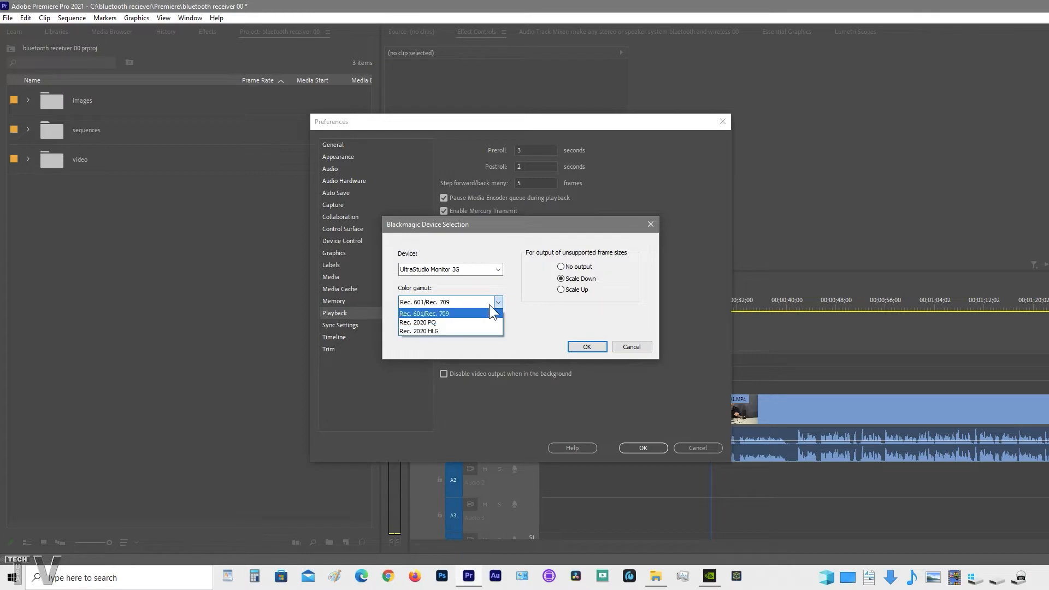
{"action": "left_click", "coordinate": [424, 313]}
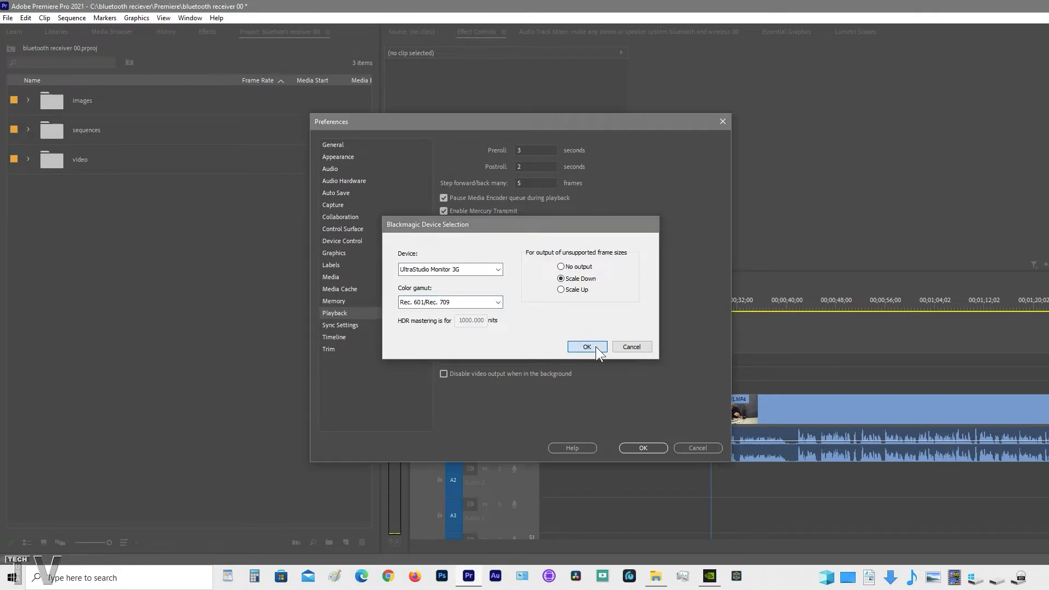
{"action": "left_click", "coordinate": [586, 346]}
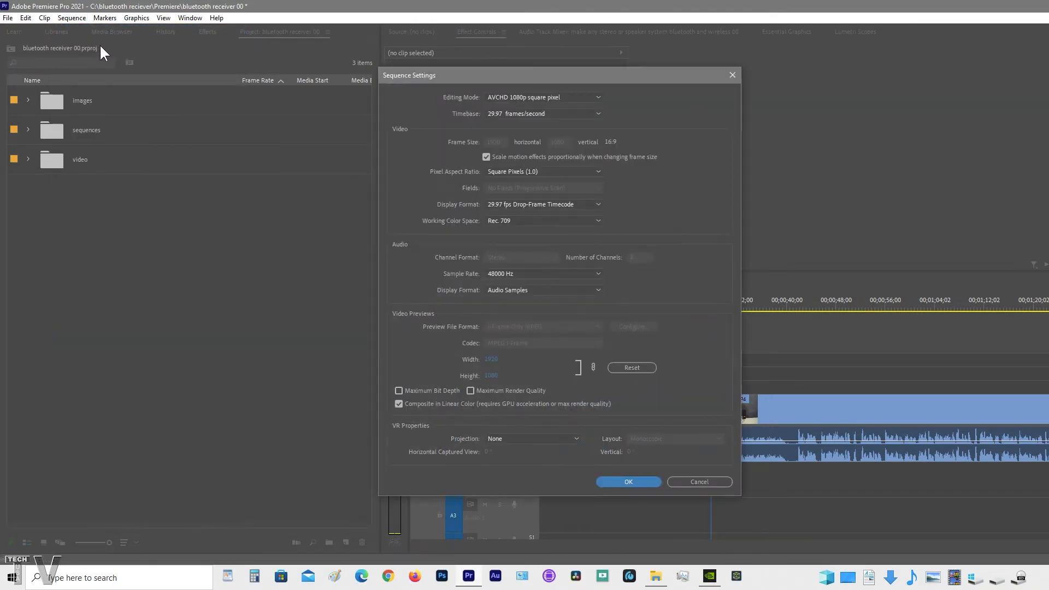
{"action": "left_click", "coordinate": [542, 220]}
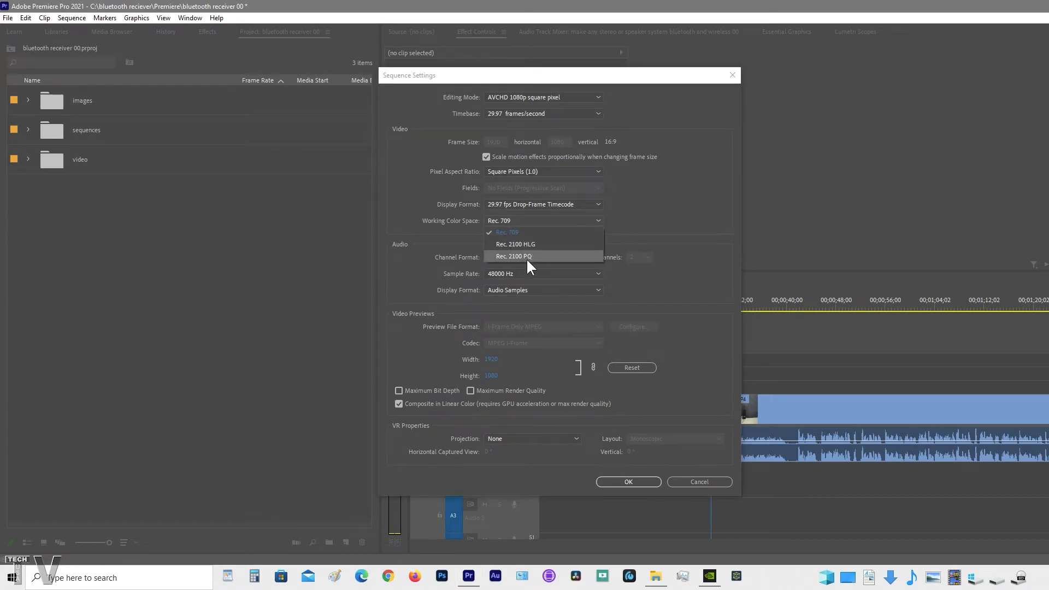
{"action": "left_click", "coordinate": [13, 577]}
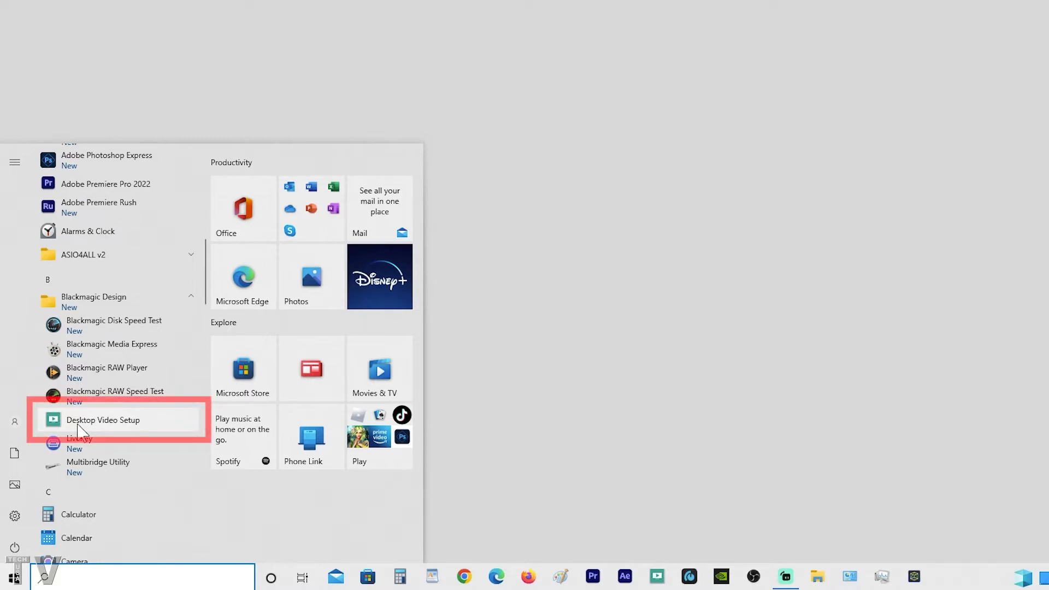
Step: Browse the Intensity Shuttle Thunderbolt output, input and conversion settings in Desktop Video Setup without saving
{"action": "left_click", "coordinate": [103, 419]}
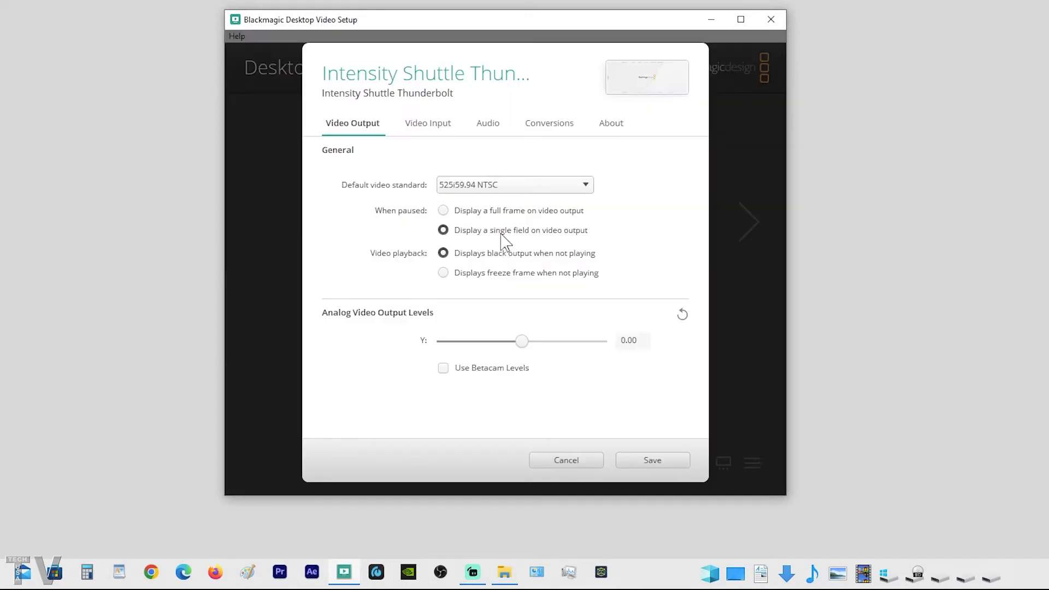
{"action": "left_click", "coordinate": [548, 123]}
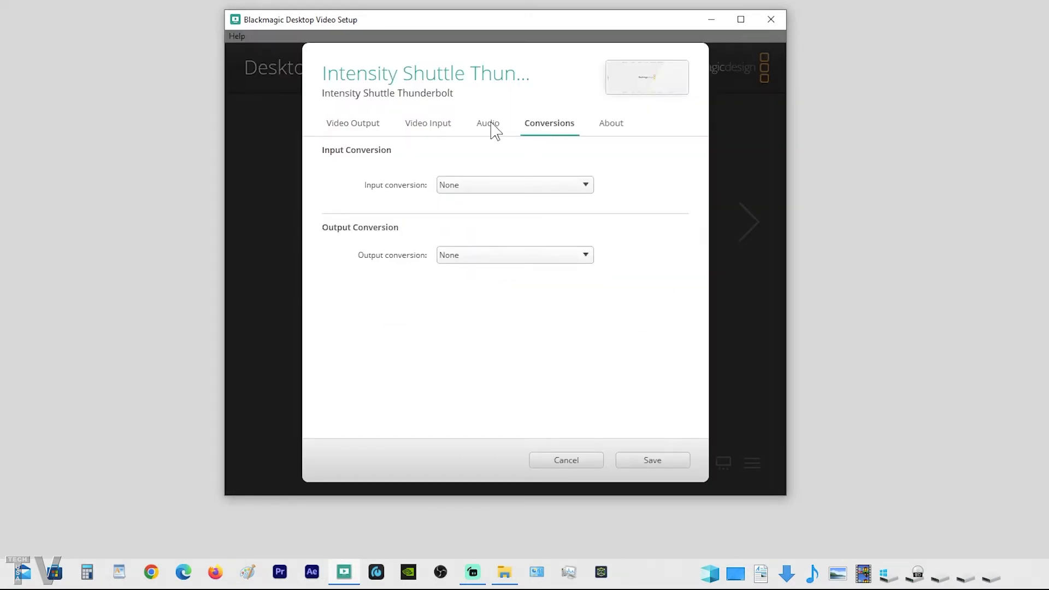
{"action": "left_click", "coordinate": [427, 123]}
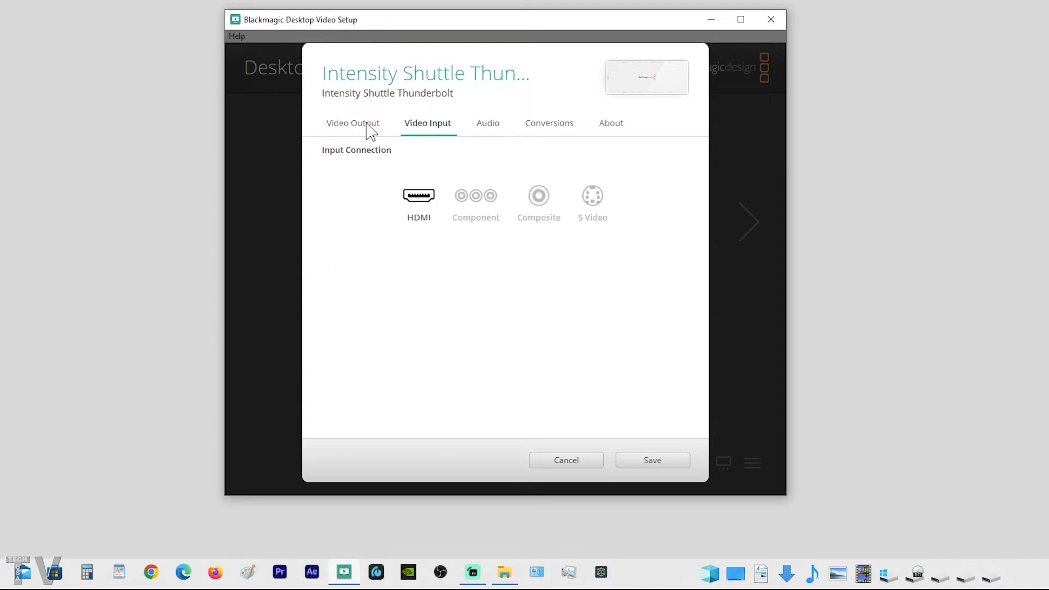
{"action": "left_click", "coordinate": [353, 123]}
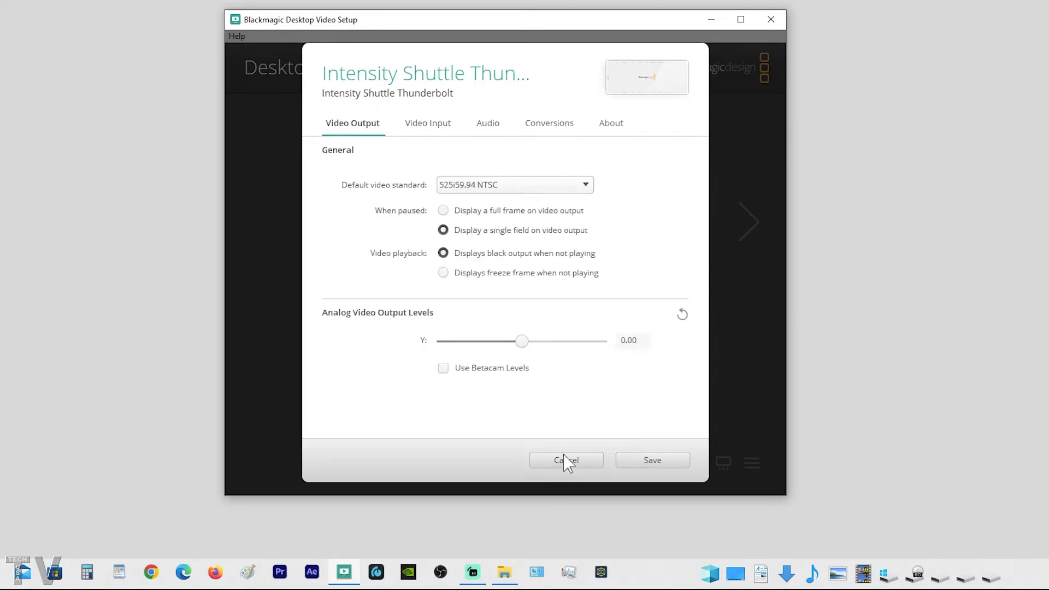
{"action": "left_click", "coordinate": [565, 460]}
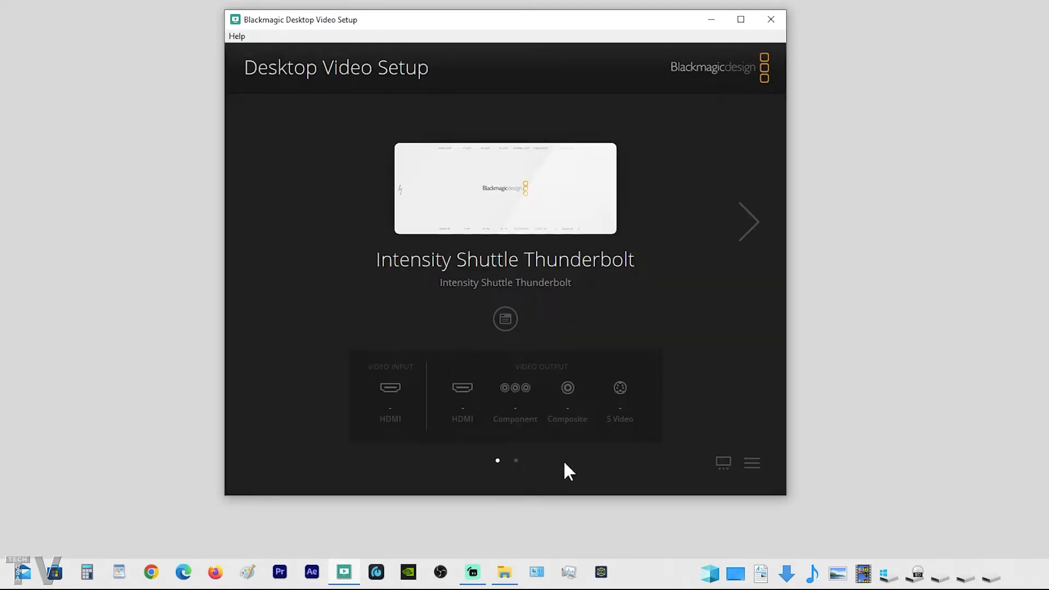
Step: Review the UltraStudio Monitor 3G settings, showing NTSC, and close without saving
{"action": "left_click", "coordinate": [749, 222]}
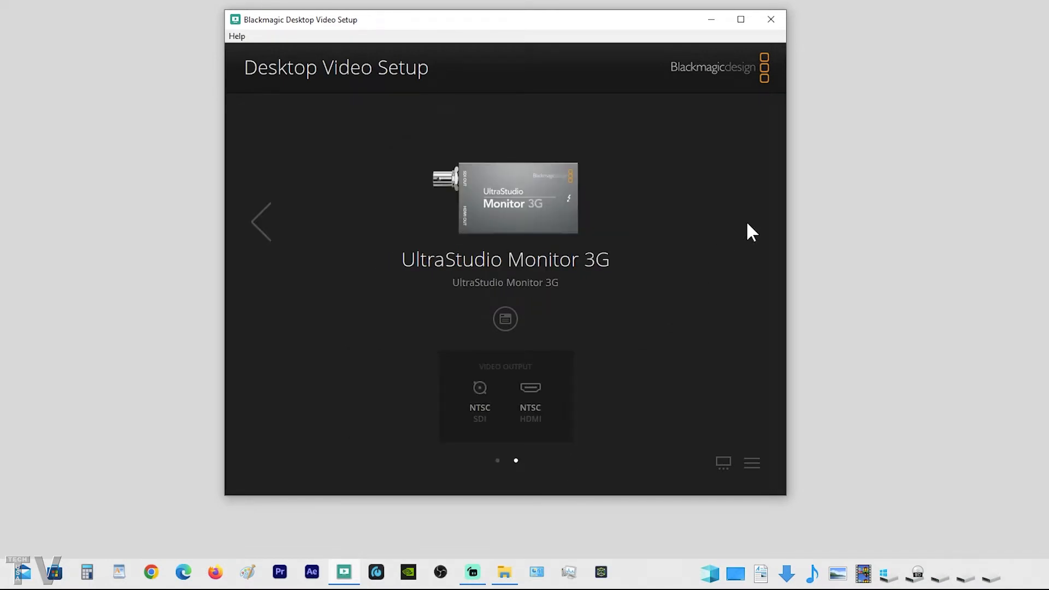
{"action": "mouse_move", "coordinate": [513, 295]}
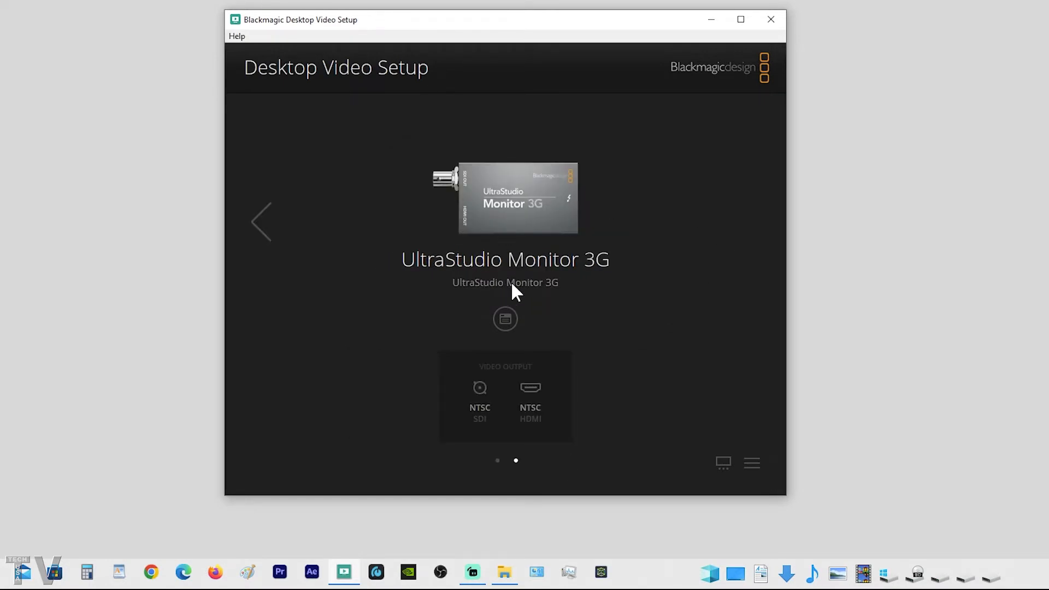
{"action": "left_click", "coordinate": [504, 319]}
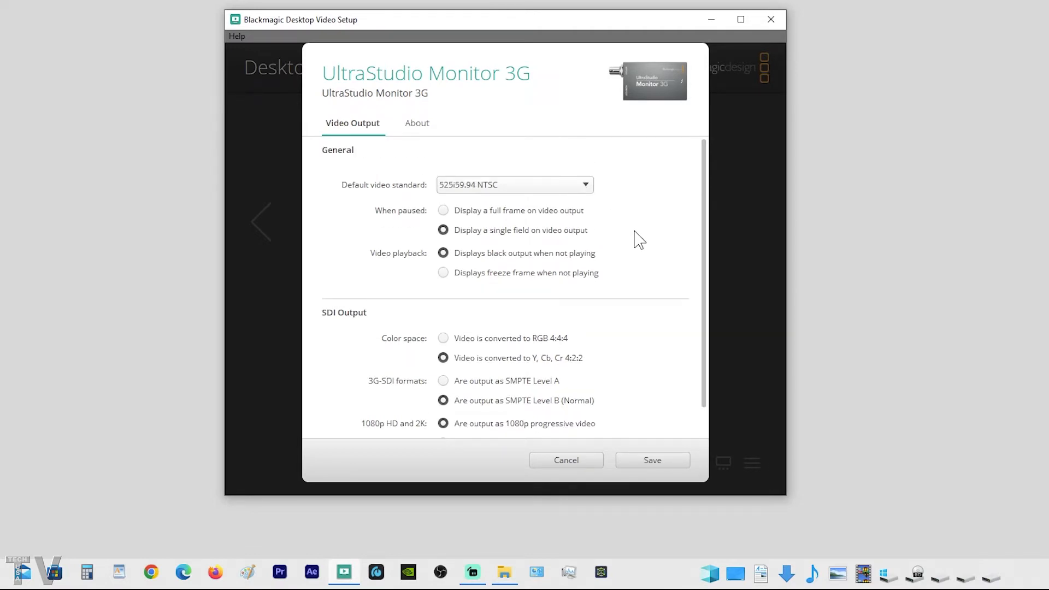
{"action": "mouse_move", "coordinate": [566, 467]}
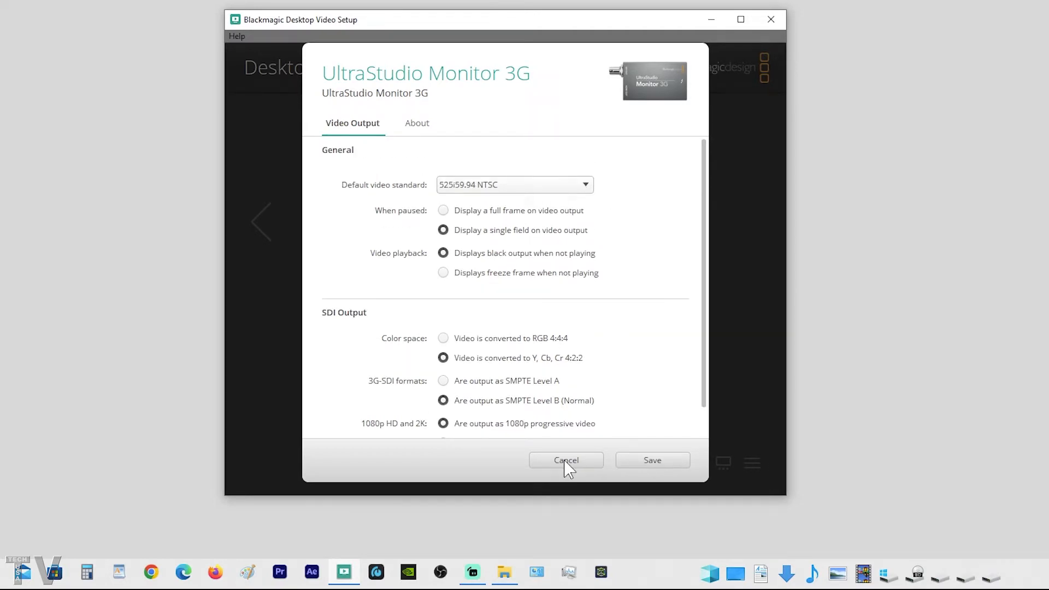
{"action": "left_click", "coordinate": [564, 460]}
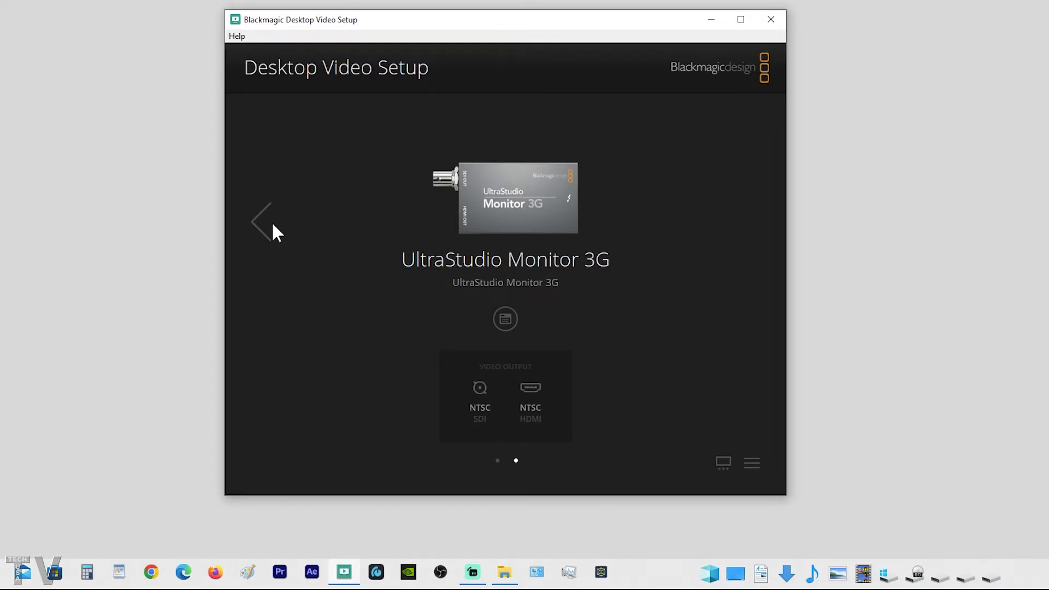
{"action": "left_click", "coordinate": [263, 222]}
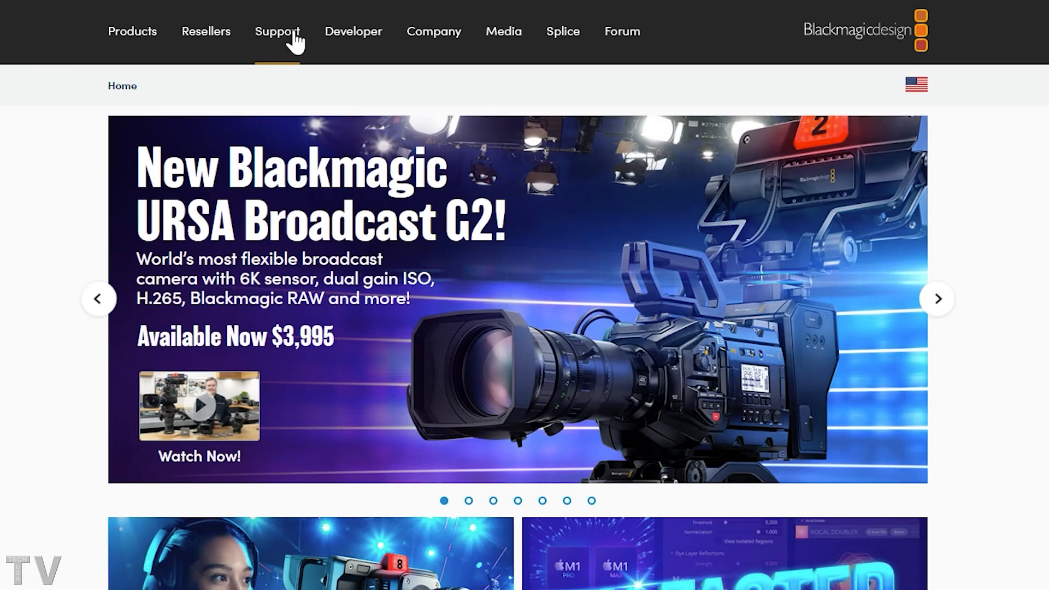
Step: Scroll Blackmagic's Support Center Latest Downloads to older Desktop Video releases like 11.3
{"action": "left_click", "coordinate": [276, 32]}
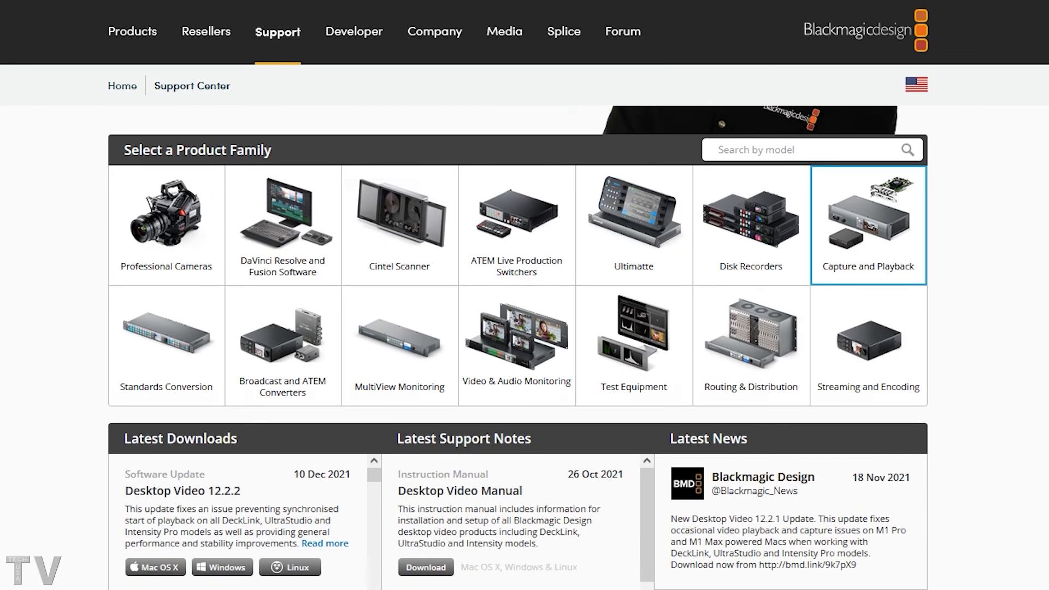
{"action": "scroll", "scroll_direction": "down", "scroll_amount": 3}
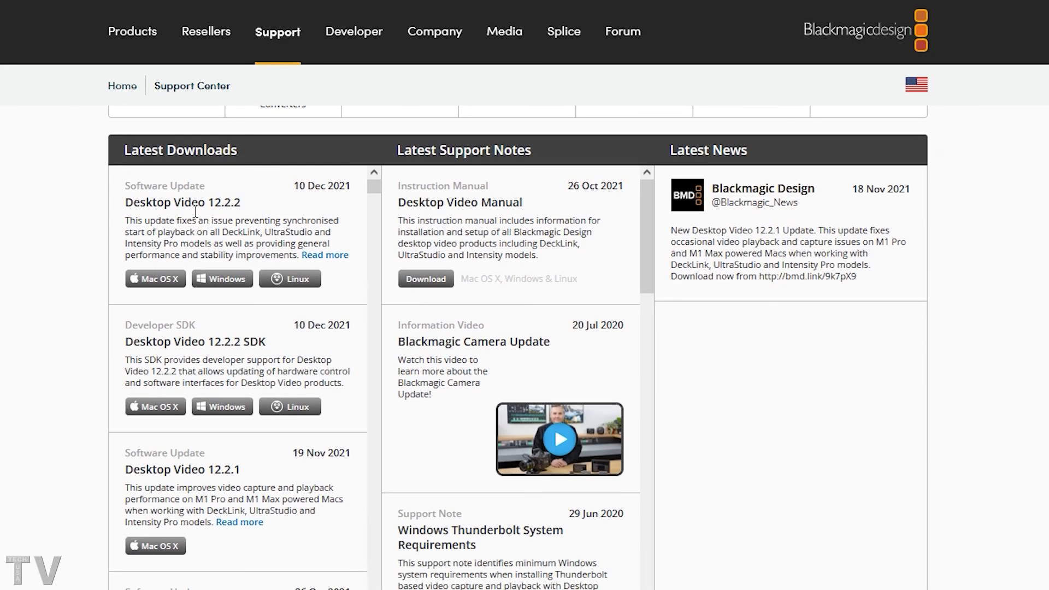
{"action": "mouse_move", "coordinate": [358, 201]}
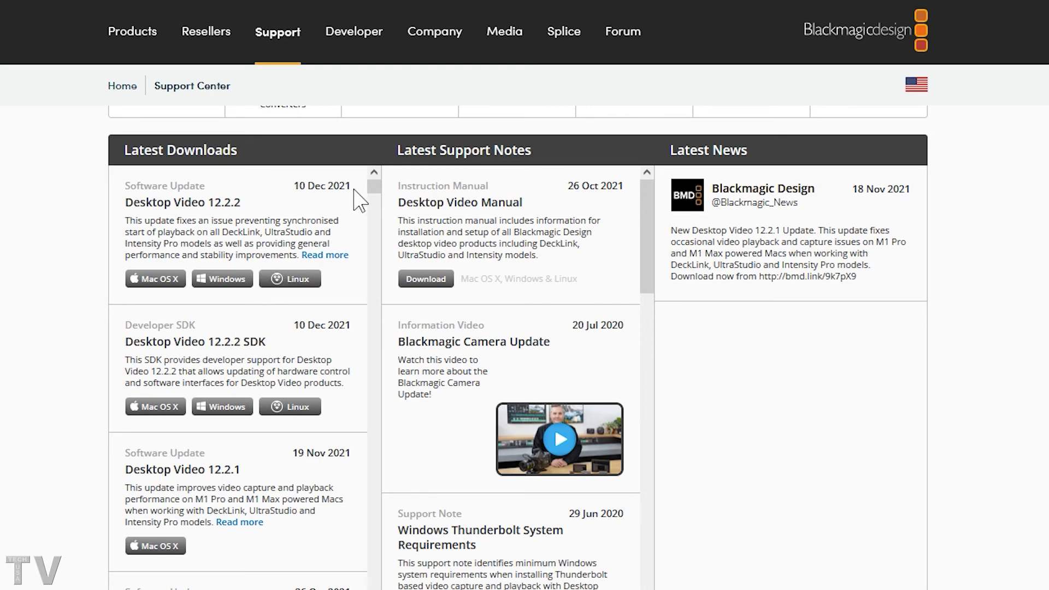
{"action": "scroll", "scroll_direction": "down", "scroll_amount": 3}
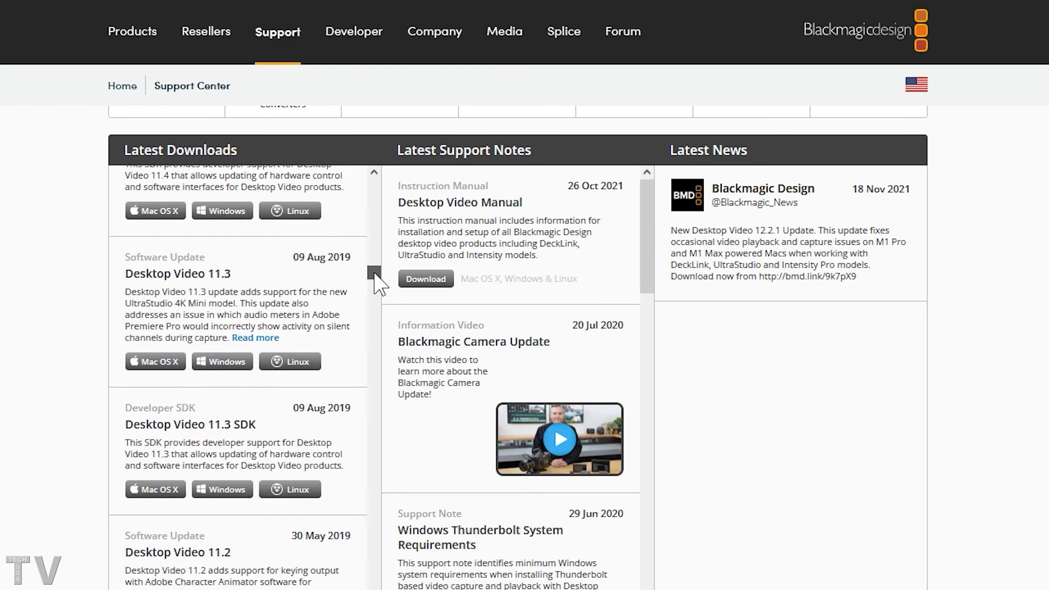